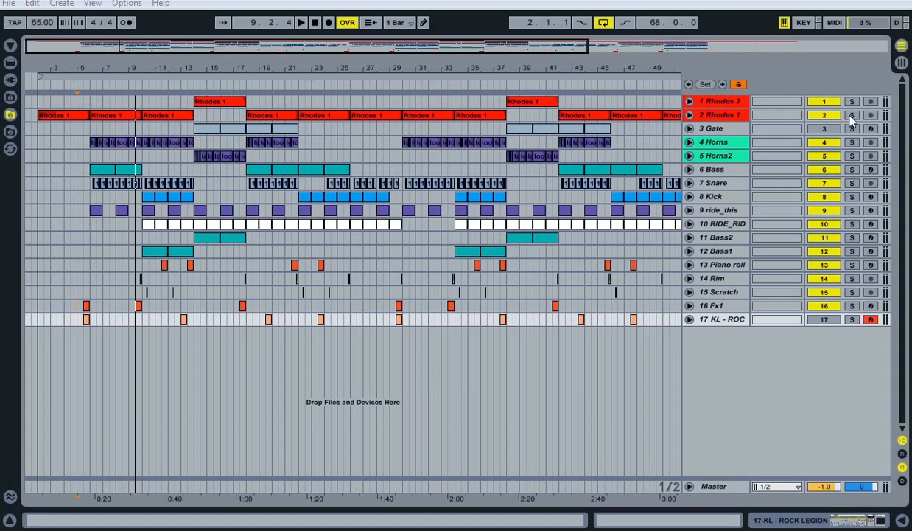
# Solo Rhodes 1 and start playback from its first clip at bar 2
pyautogui.click(853, 115)
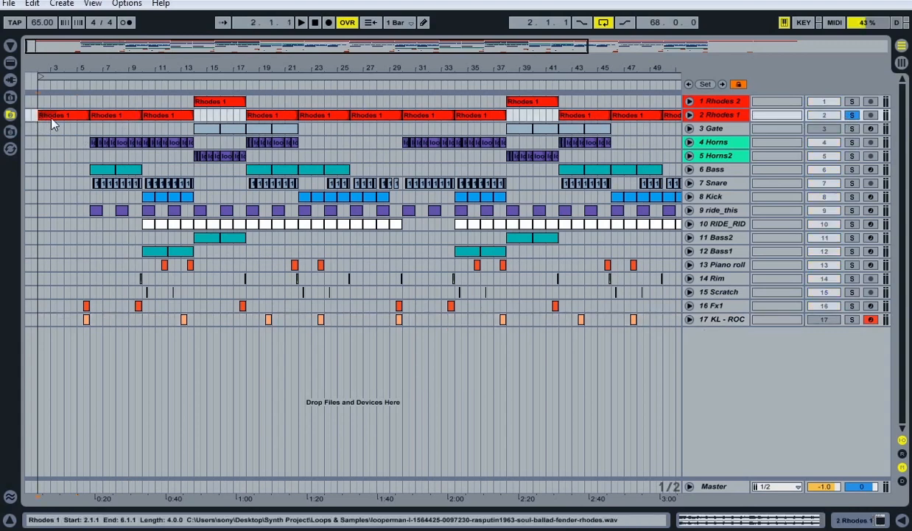
pyautogui.click(300, 22)
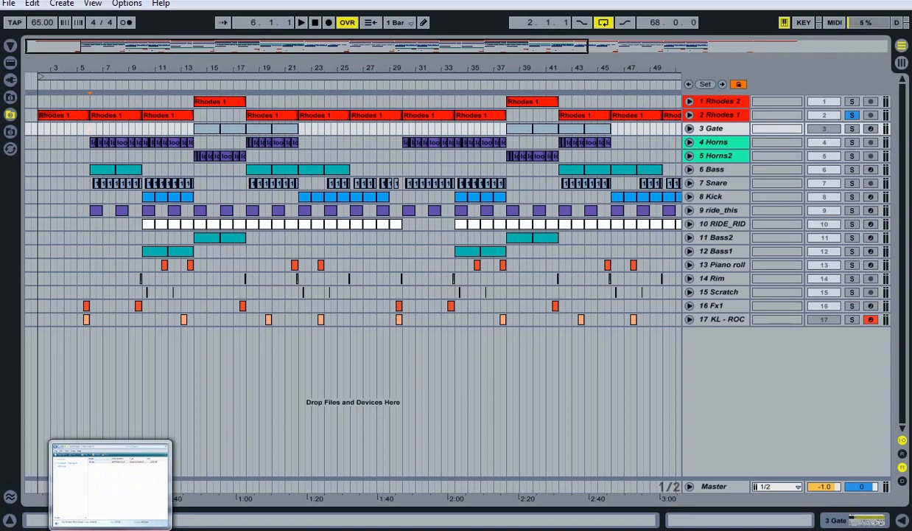
# Bring up Explorer at Synth Project > New Folder (2) and select the Vox file
pyautogui.click(110, 479)
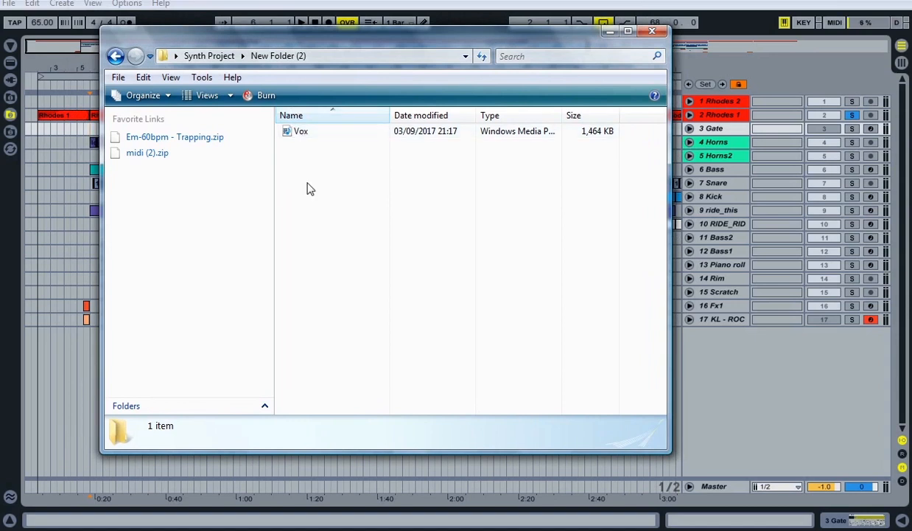
pyautogui.click(300, 131)
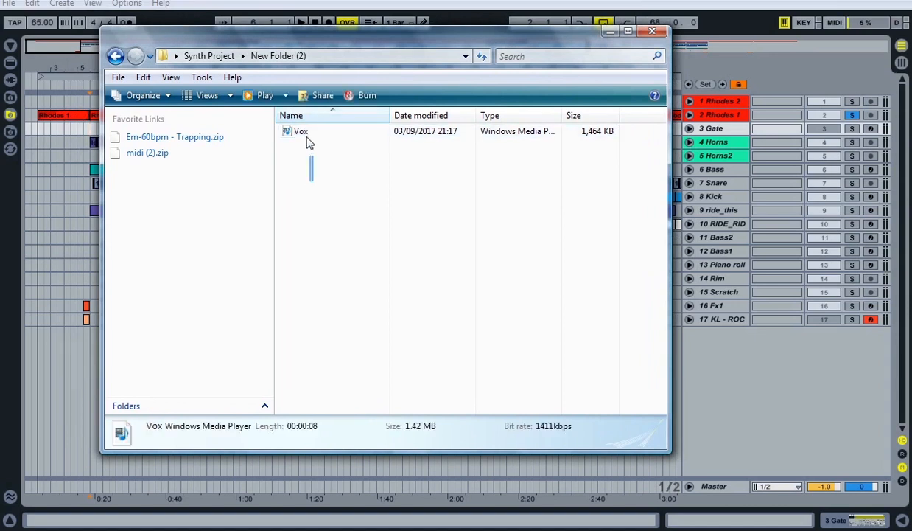
pyautogui.click(300, 131)
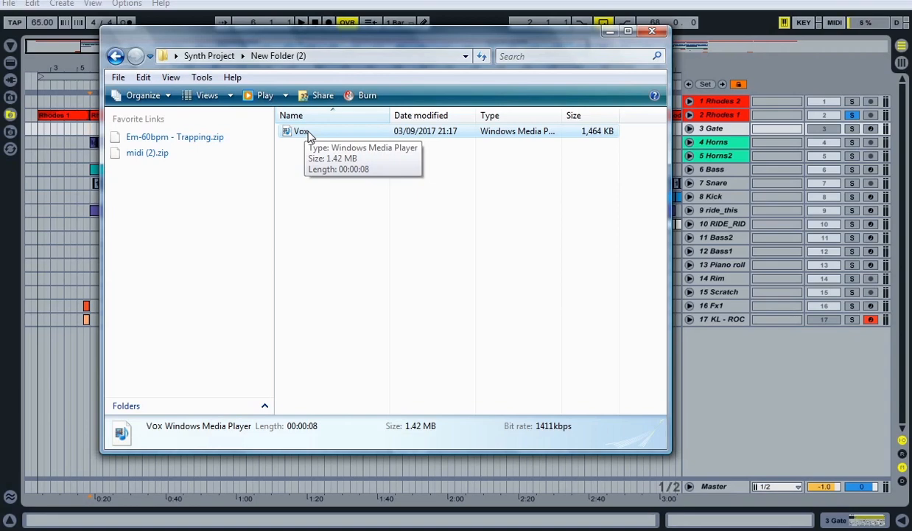
# Play the 8-second Vox file in Media Player, pause it, and return to Ableton
pyautogui.doubleClick(300, 131)
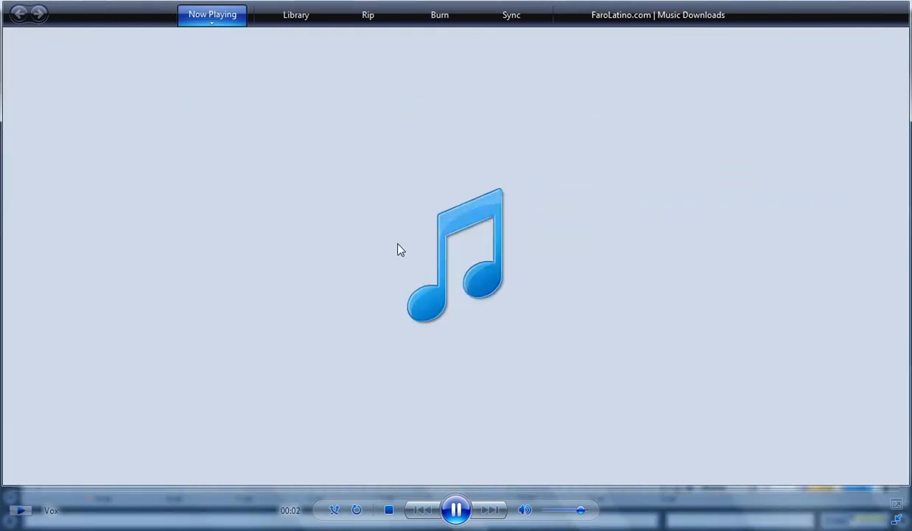
pyautogui.moveTo(415, 245)
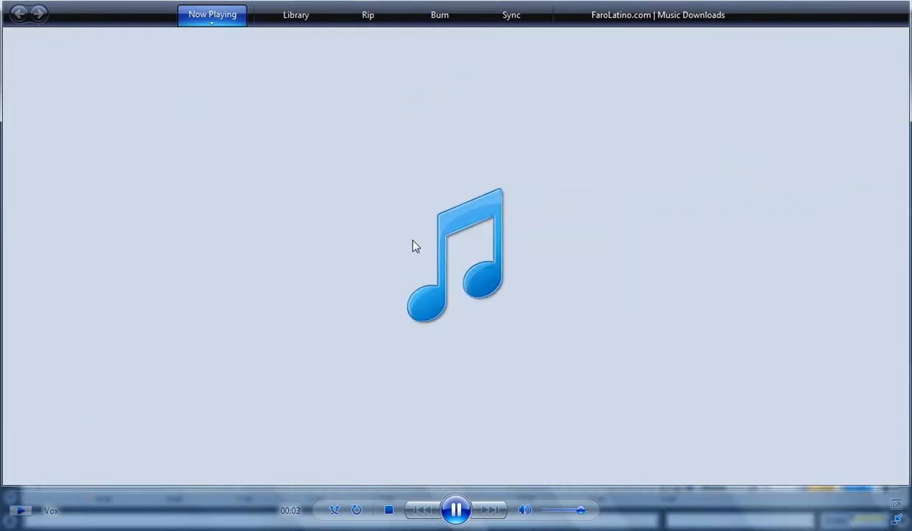
pyautogui.moveTo(383, 281)
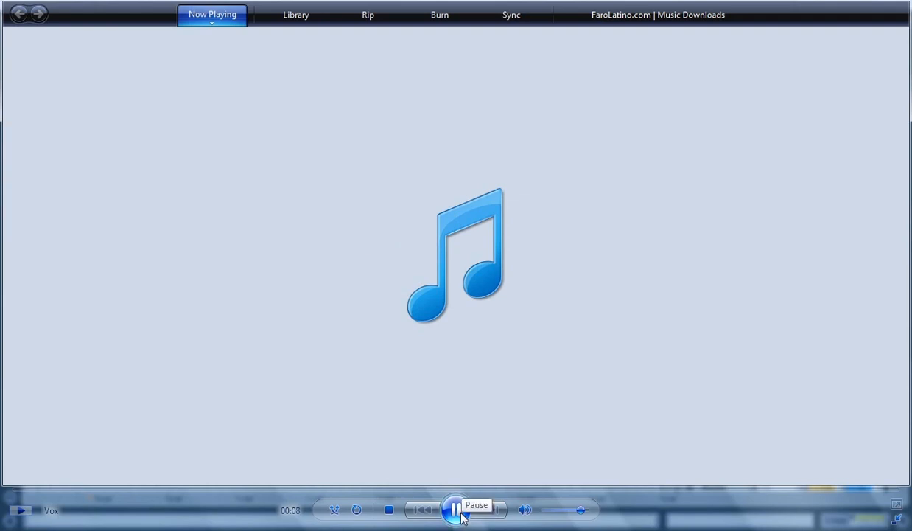
pyautogui.click(456, 509)
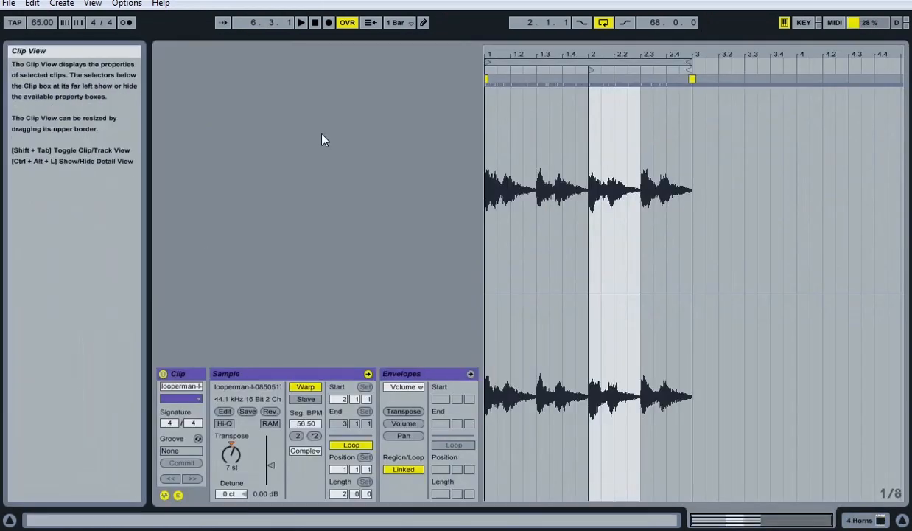
pyautogui.click(314, 22)
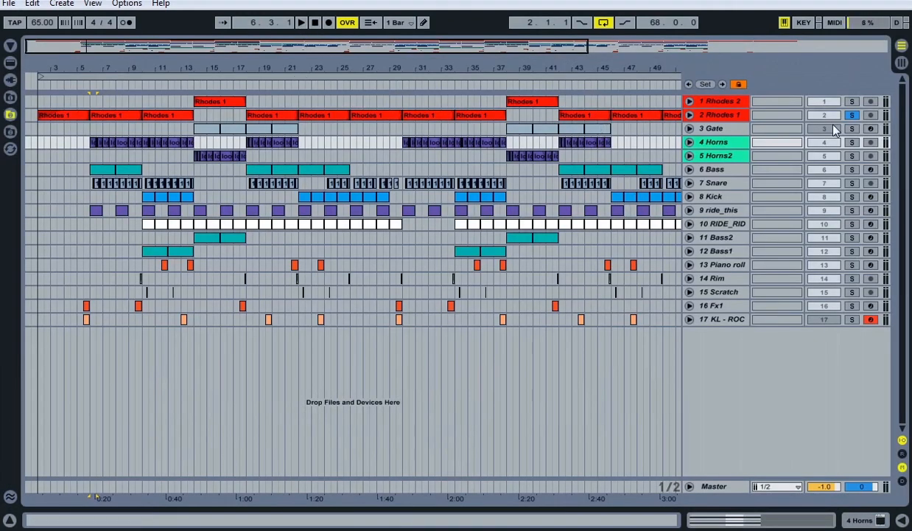
# Solo the Horns track and play from bar 6 where the horns enter
pyautogui.click(852, 115)
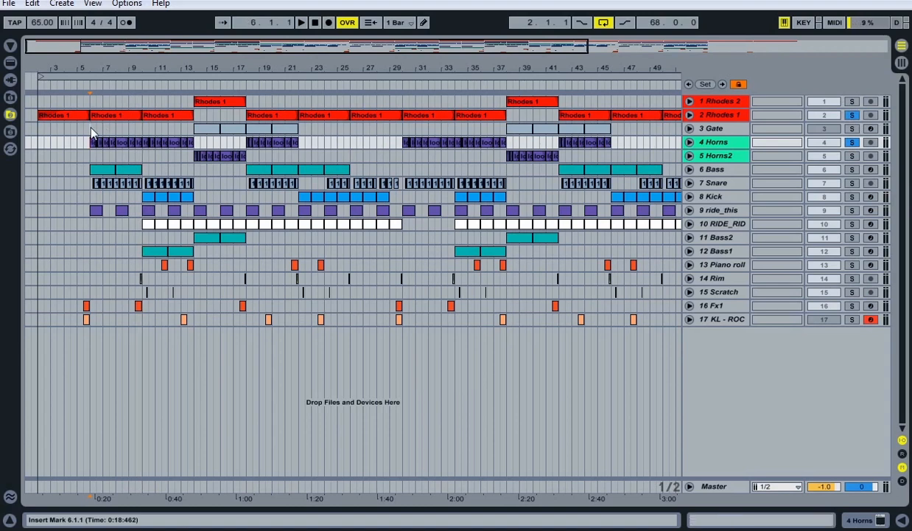
pyautogui.click(300, 22)
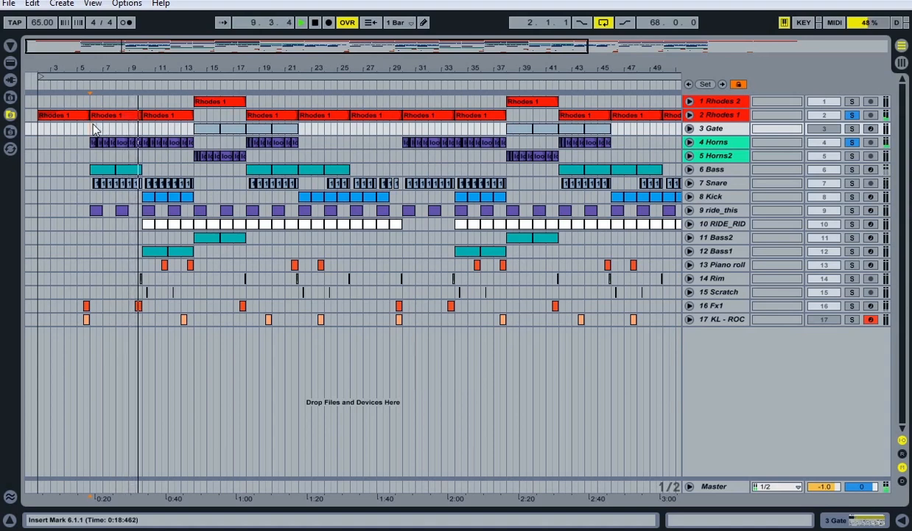
pyautogui.click(300, 22)
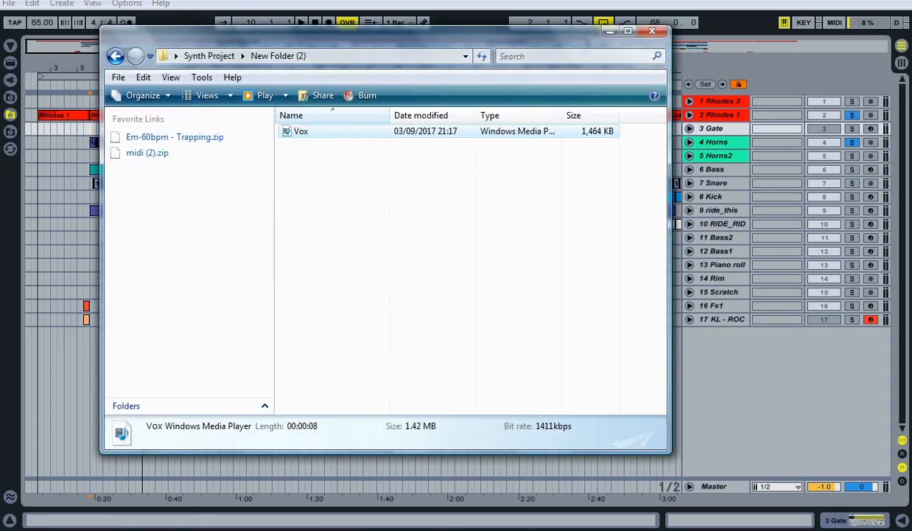
# Switch between the New Folder (2) Explorer window and Ableton with Horns2 soloed
pyautogui.click(652, 31)
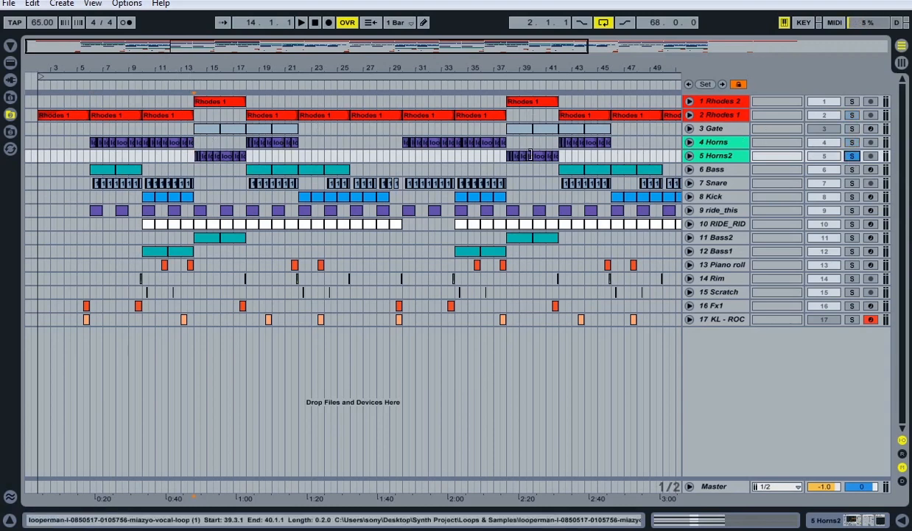
# Solo Rhodes 2 alongside Horns2, showing Horns2's Auto Filter, Gate and EQ chain
pyautogui.click(194, 155)
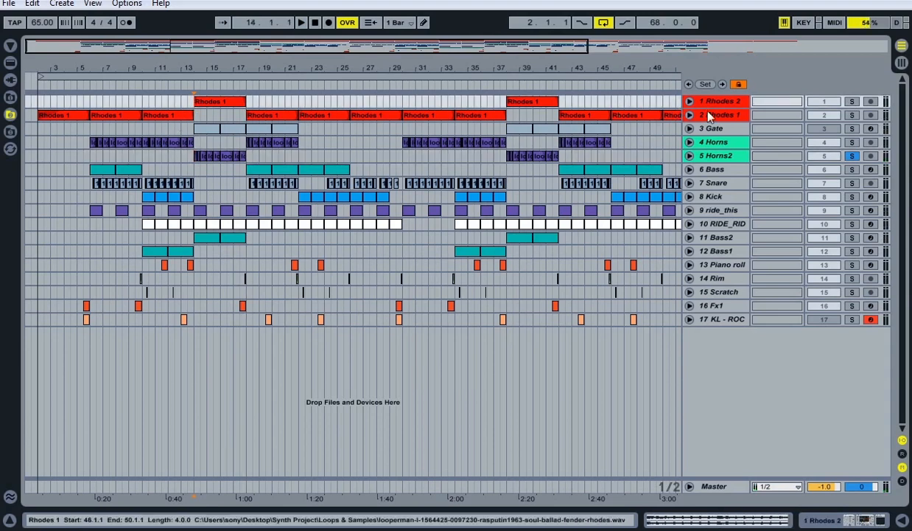
pyautogui.click(723, 101)
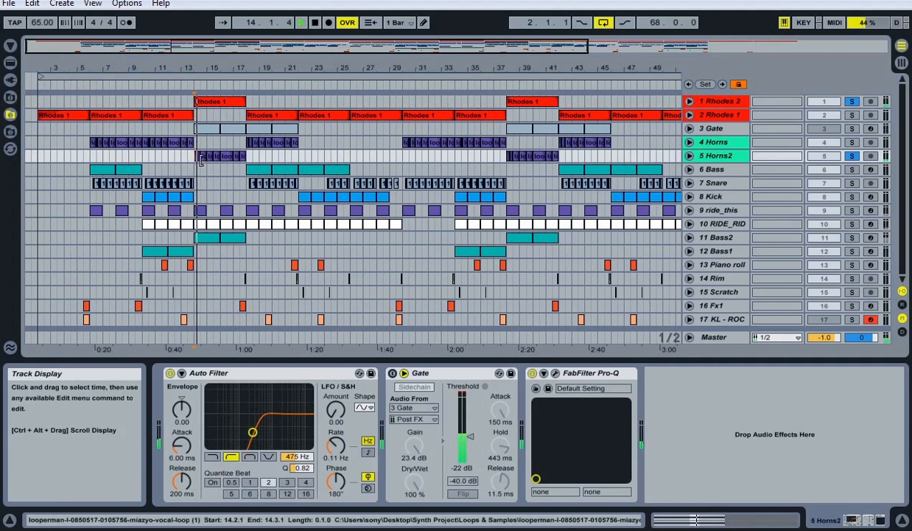
# Clear solos and select Bass to show FunkyFingers, Pro-C and Pro-Q
pyautogui.click(206, 155)
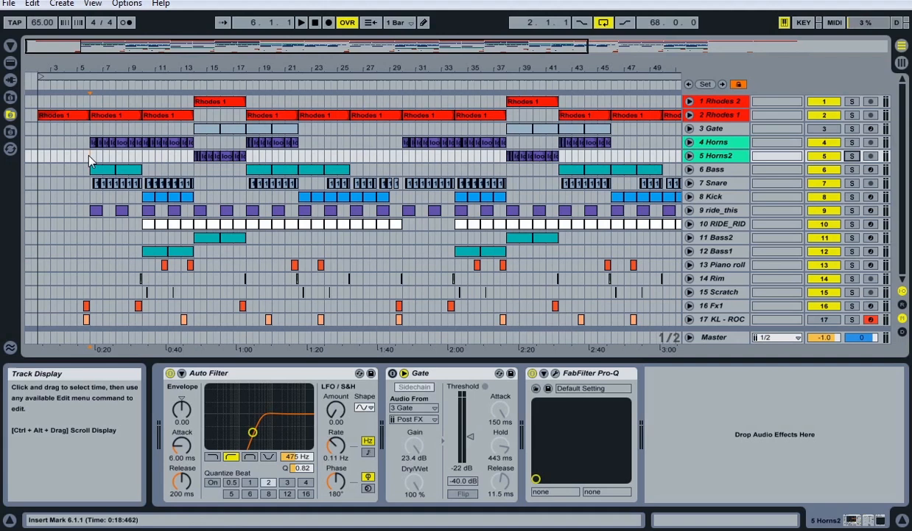
pyautogui.click(715, 169)
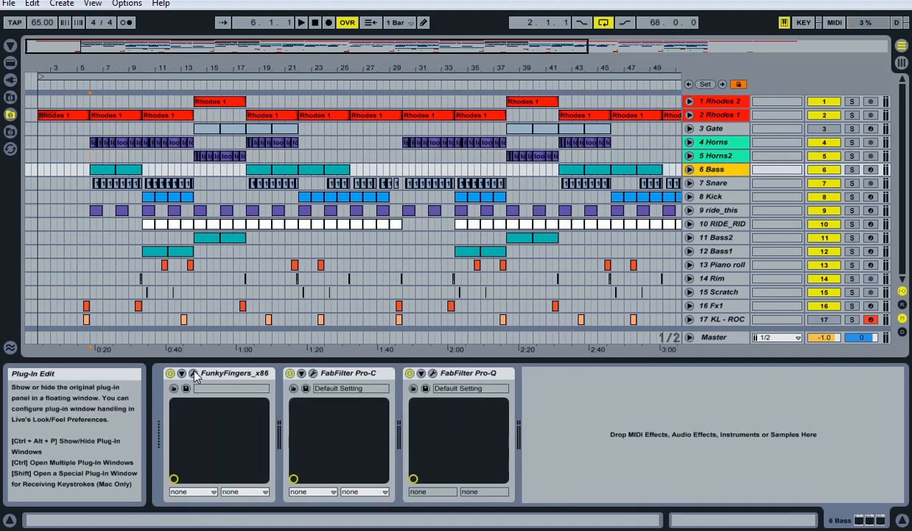
# Open the FunkyFingers plug-in window, inspect it, and close it
pyautogui.click(195, 374)
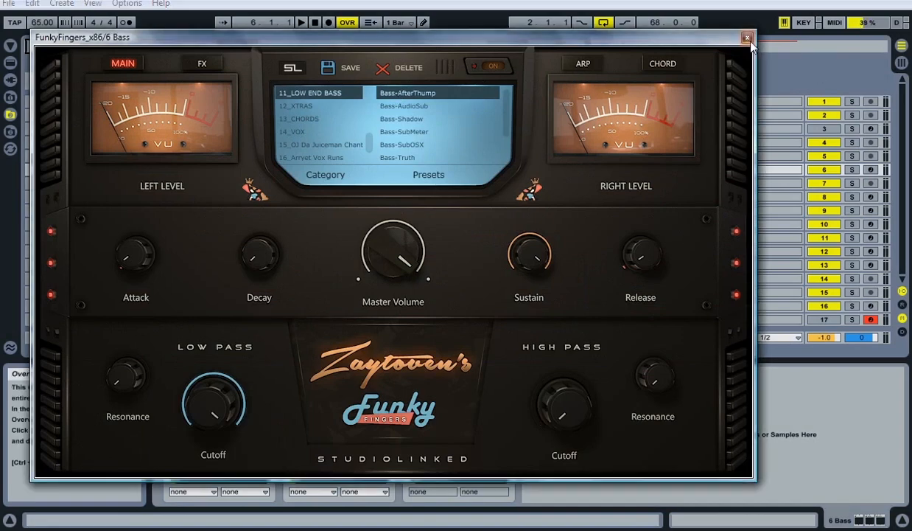
pyautogui.click(747, 38)
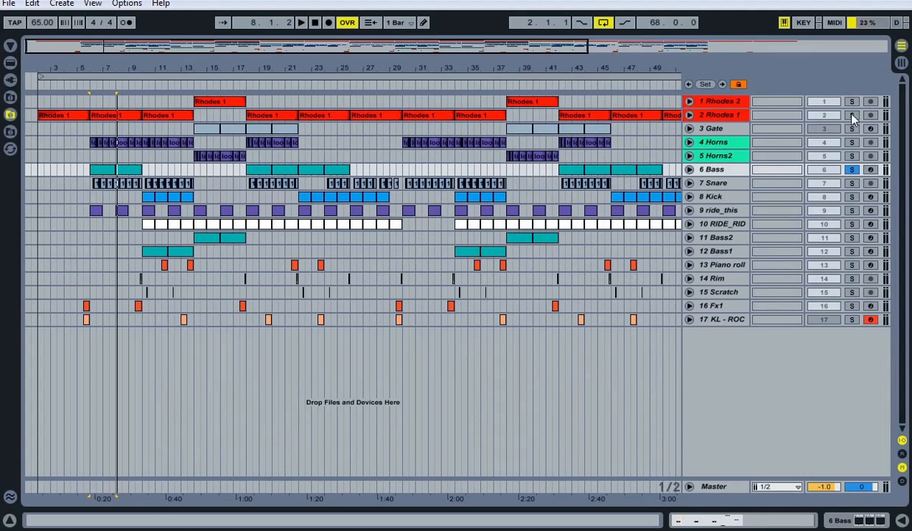
# Solo Bass1 to show its Purity, Gate, Pro-C and Pro-Q chain
pyautogui.click(852, 115)
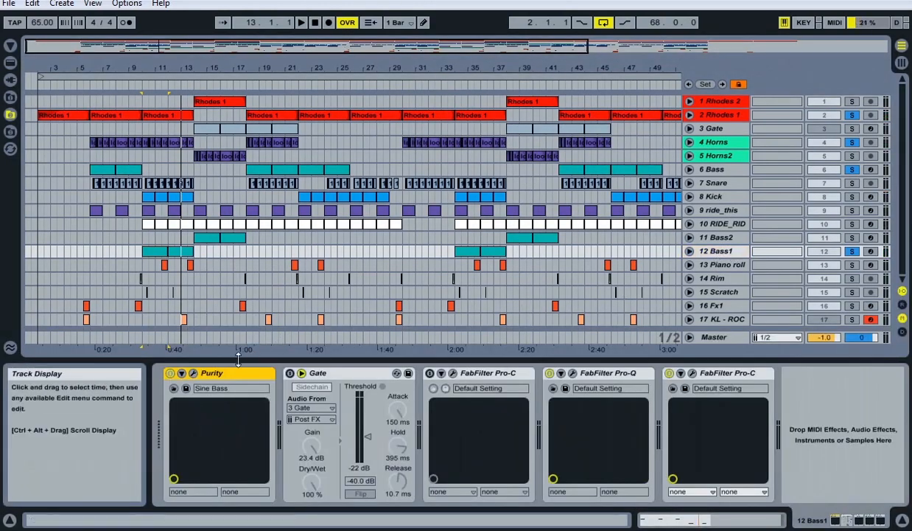
# Open the Bass1 Purity synth panel, then close the window
pyautogui.click(193, 373)
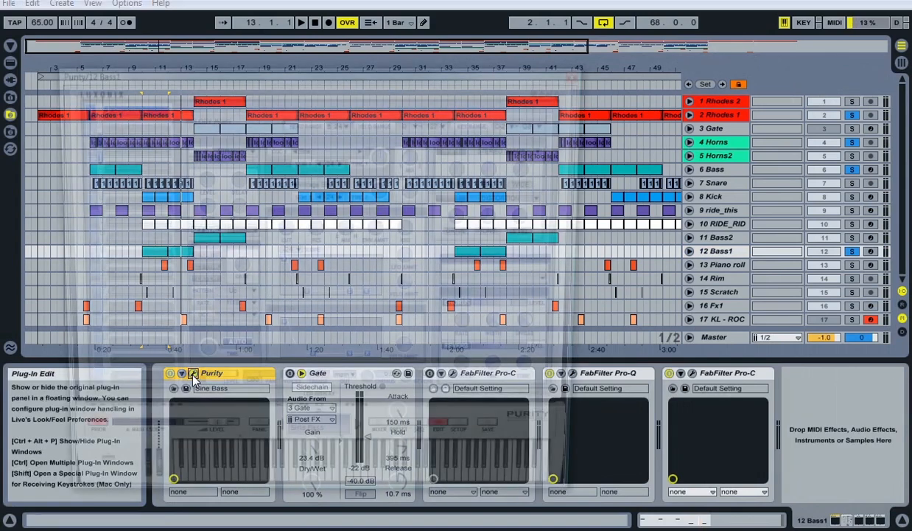
pyautogui.click(192, 373)
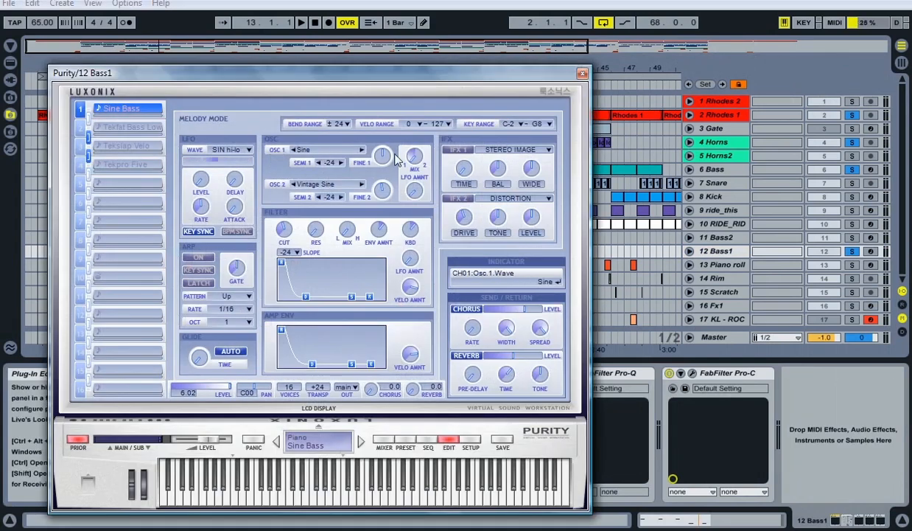
pyautogui.click(582, 72)
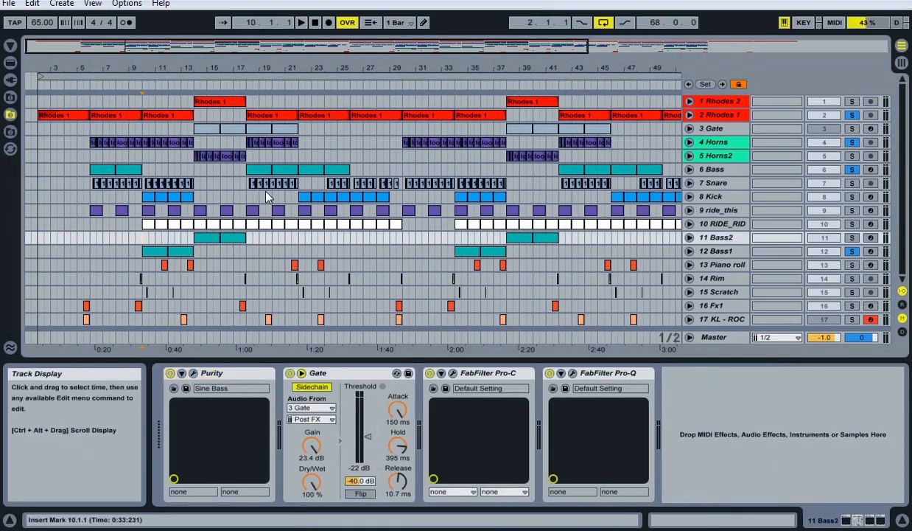
pyautogui.moveTo(280, 206)
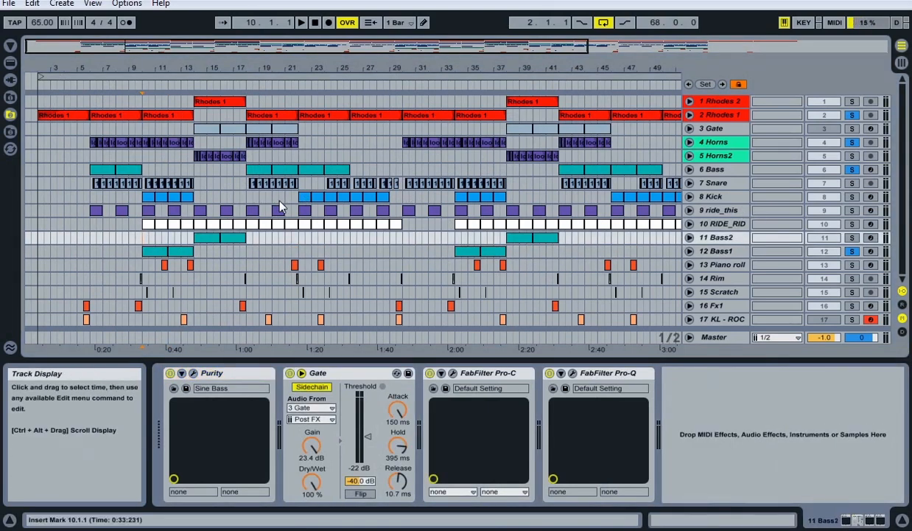
# Review the RIDE_RIDE clip's one-bar evenly spaced ride notes, then return to Arrangement View
pyautogui.click(301, 22)
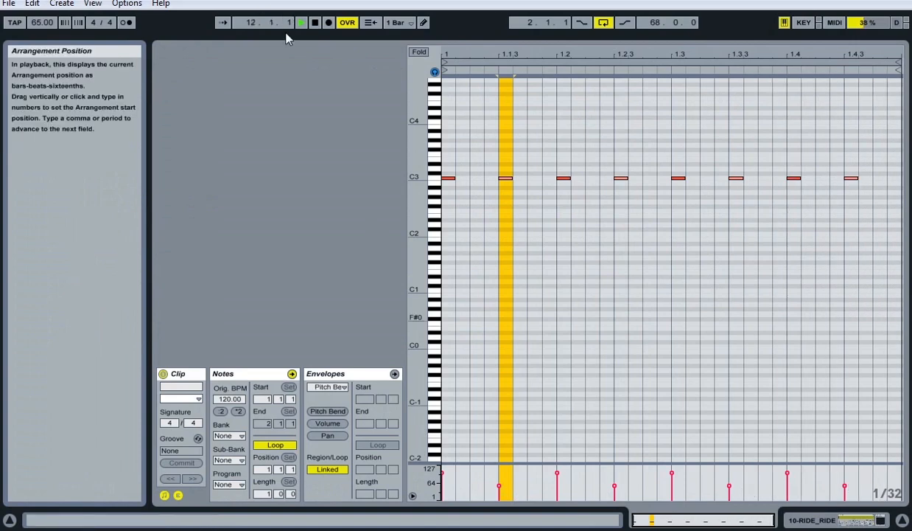
pyautogui.press('tab')
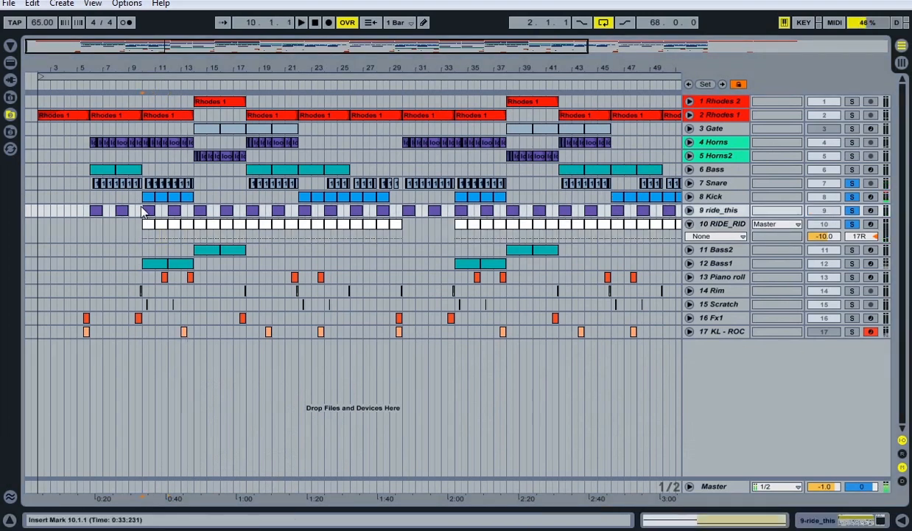
# Play the beat from bar 10 of the ride_this lane to hear the RIDE_RIDE track
pyautogui.click(301, 23)
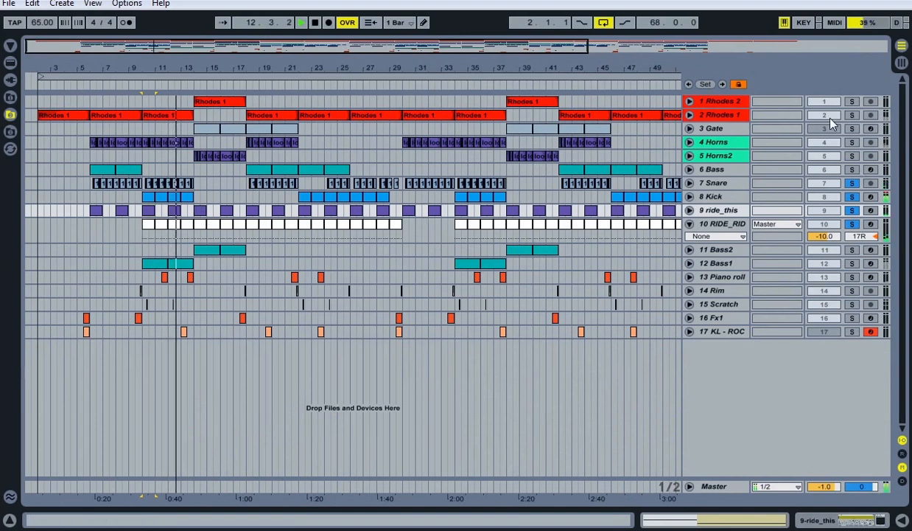
pyautogui.click(182, 210)
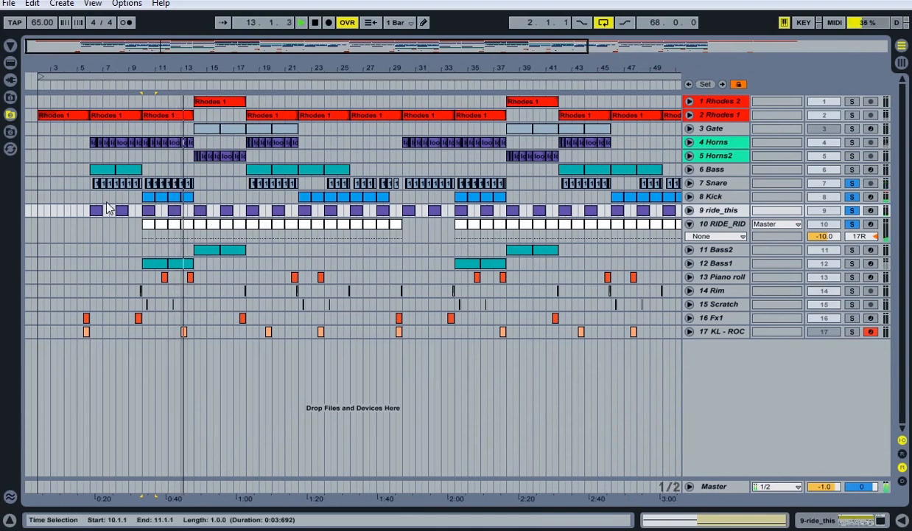
pyautogui.click(315, 22)
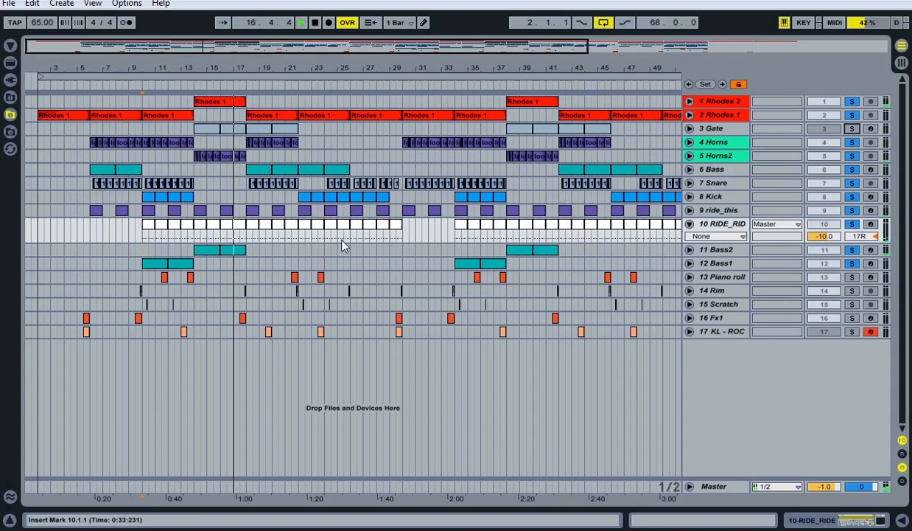
# Solo track 13 Piano roll, inspect its Purity piano preset list, and close the synth window
pyautogui.click(301, 22)
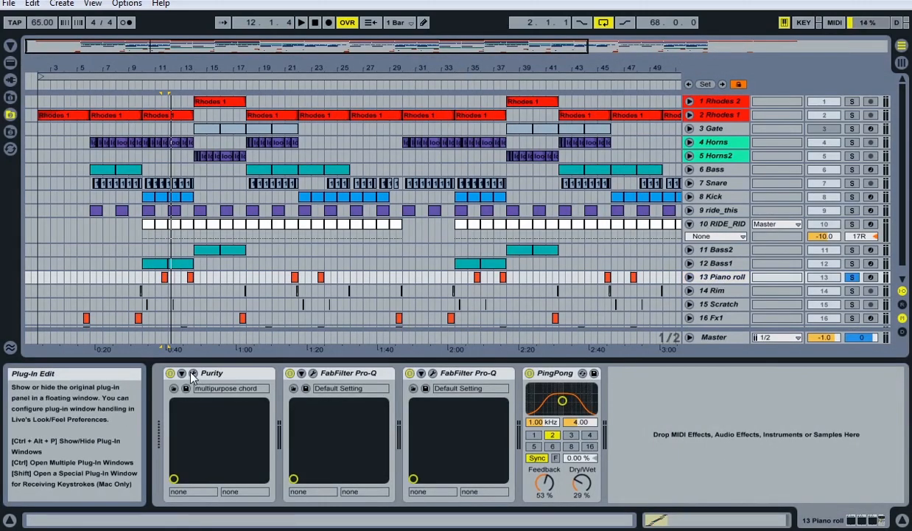
pyautogui.click(193, 373)
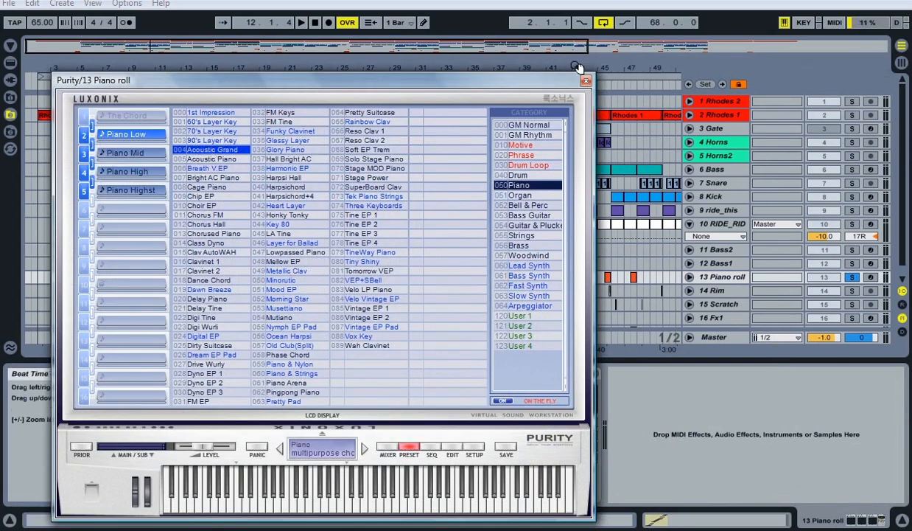
pyautogui.click(586, 80)
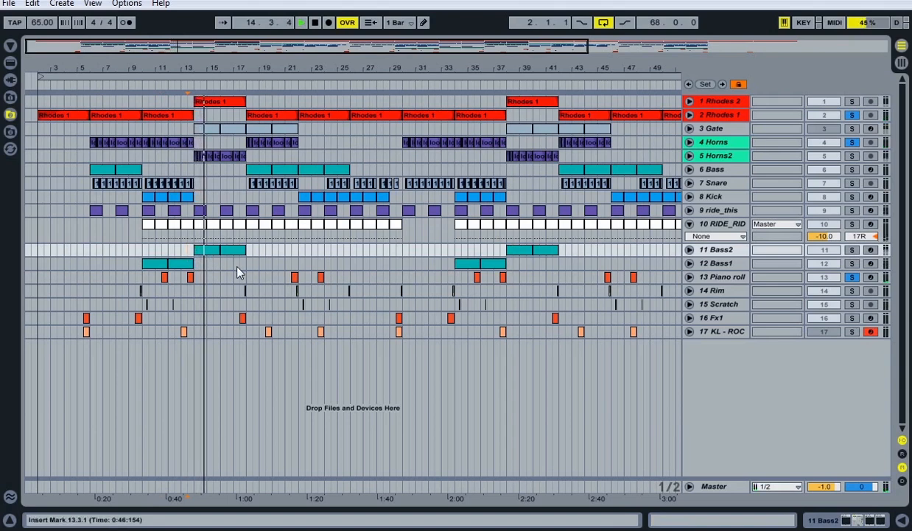
# Zoom to bars 7–20 and solo track 14 Rim, clearing all other solos
pyautogui.click(301, 22)
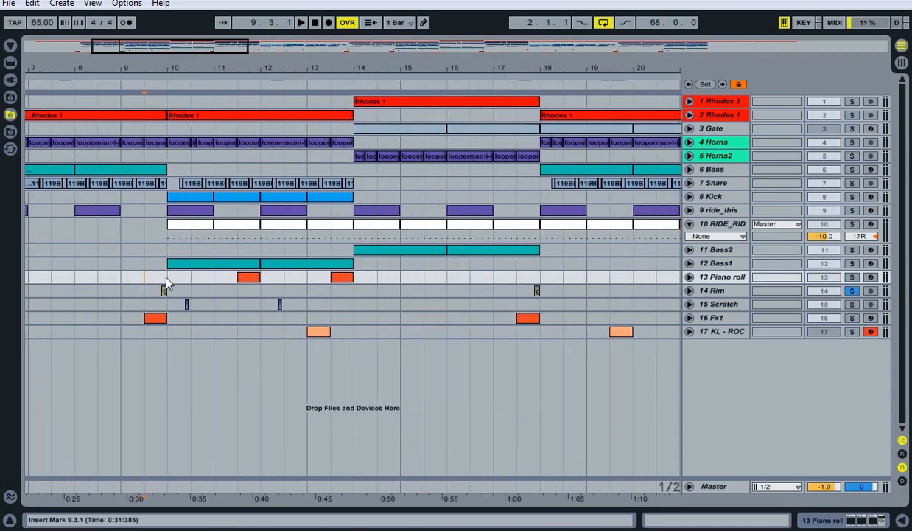
# Play the Rim hit near bar 10, then release Rim's solo and select the Scratch lane
pyautogui.doubleClick(249, 276)
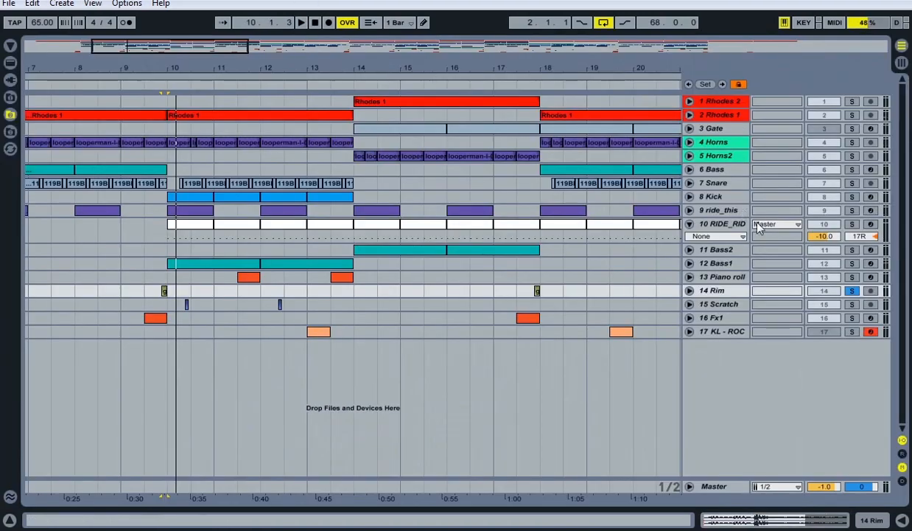
pyautogui.click(852, 290)
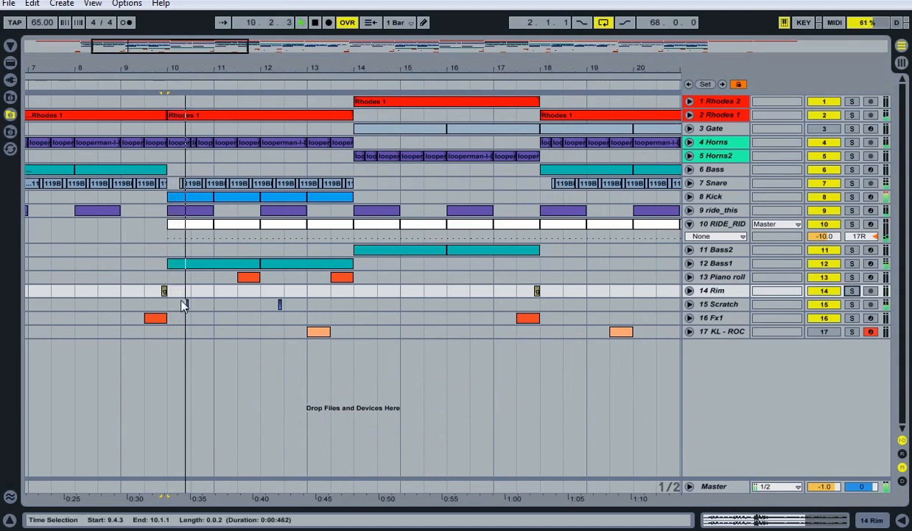
pyautogui.click(129, 295)
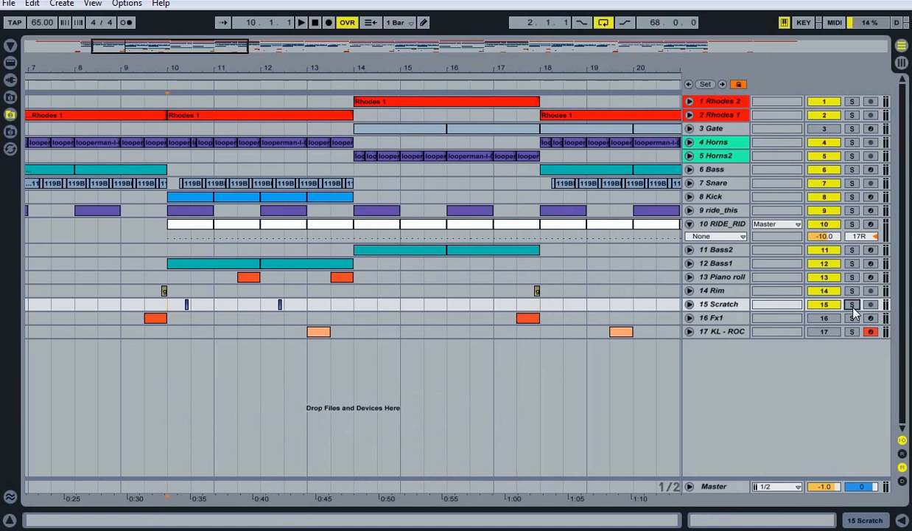
# Solo track 15 Scratch and play it back from bar 10, then stop
pyautogui.click(300, 22)
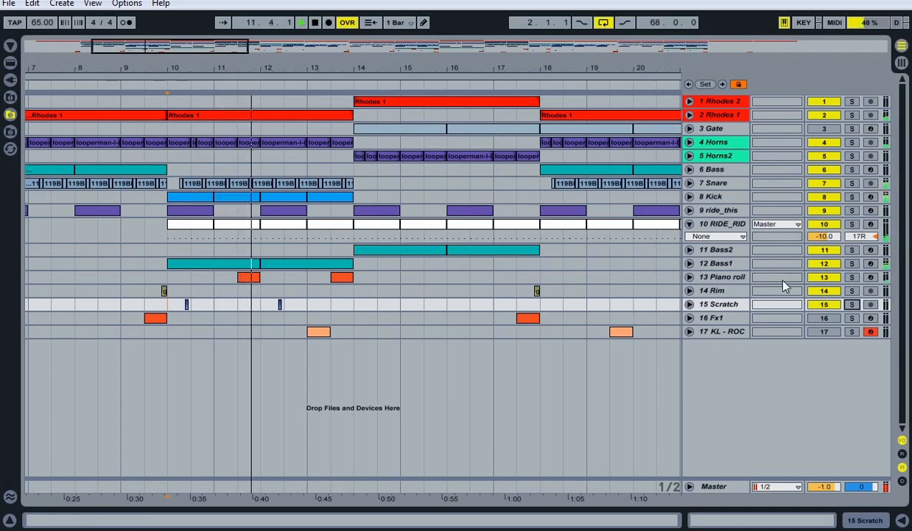
pyautogui.click(276, 321)
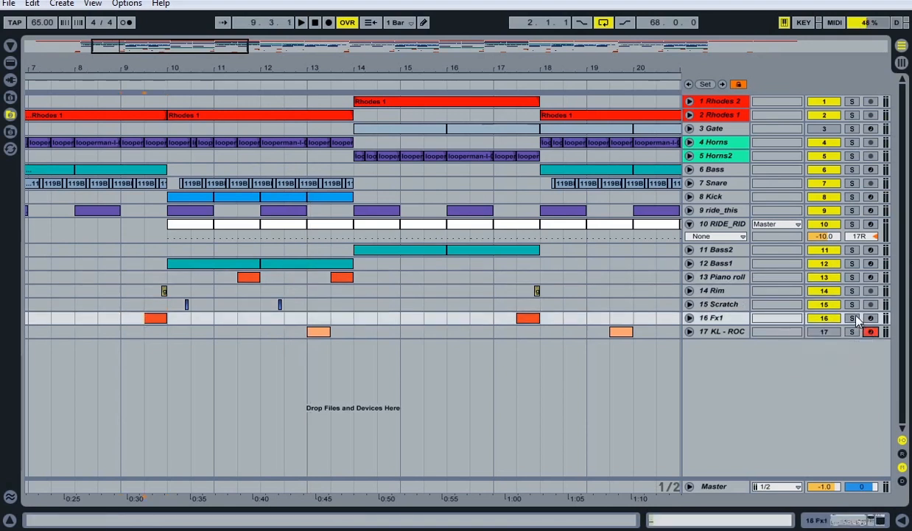
# Solo track 16 Fx1 and play the arrangement from bar 9
pyautogui.click(852, 317)
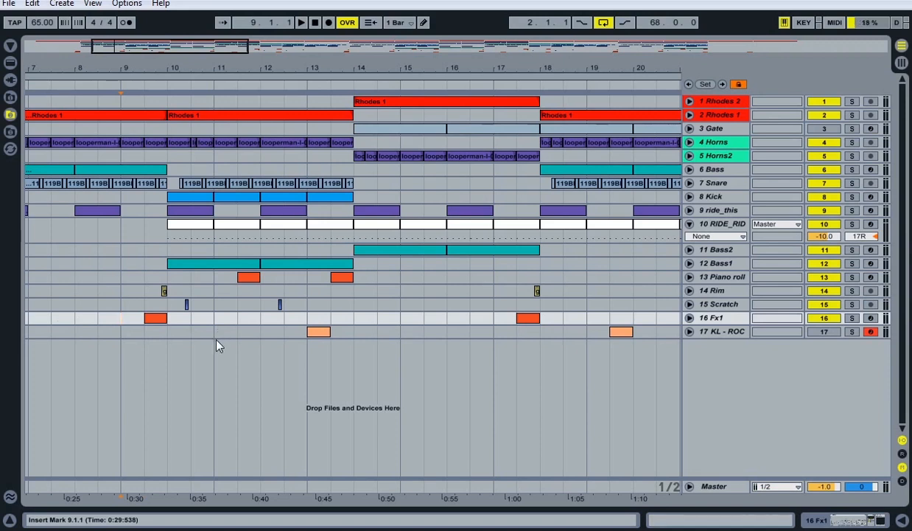
pyautogui.click(301, 22)
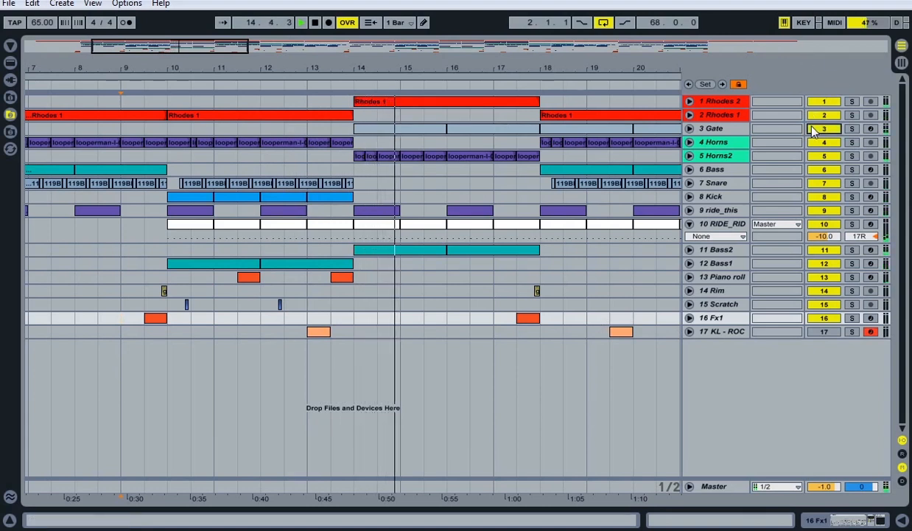
# Stop playback just past bar 15, select all tracks, and return to the song's start
pyautogui.click(421, 184)
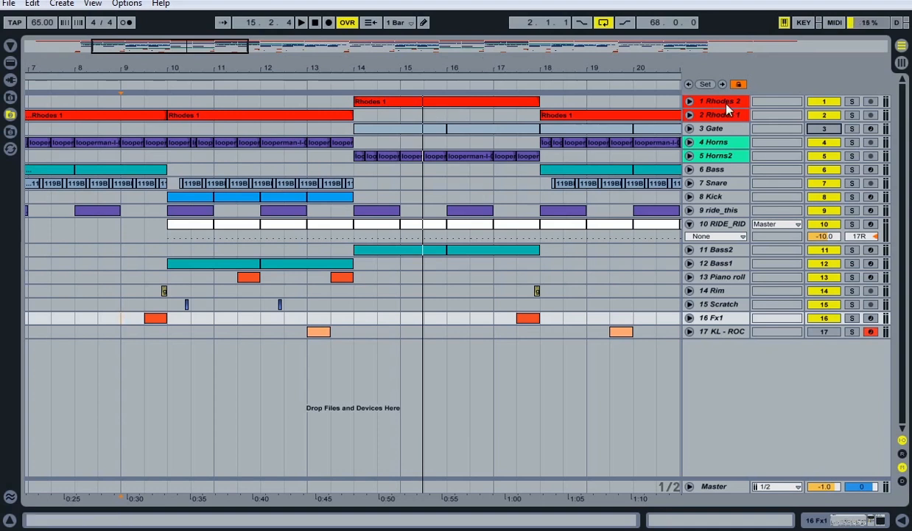
pyautogui.click(721, 114)
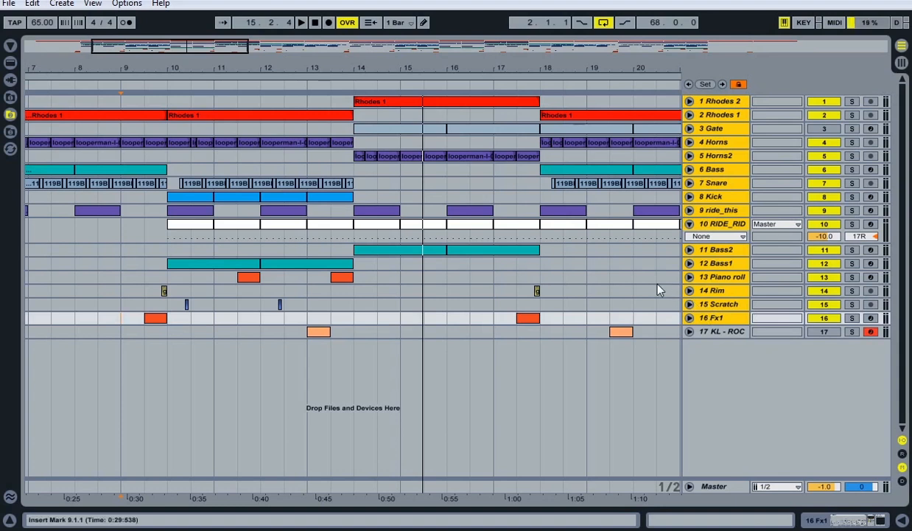
pyautogui.moveTo(722, 371)
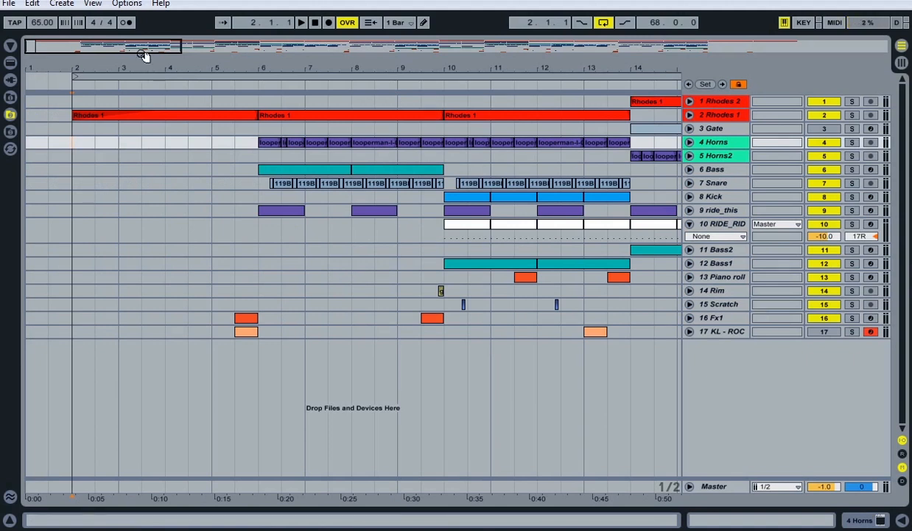
pyautogui.moveTo(148, 52)
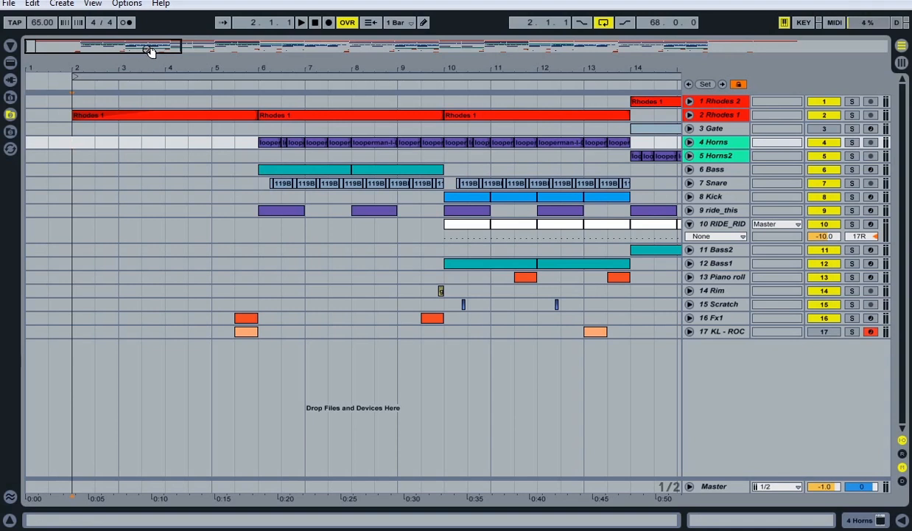